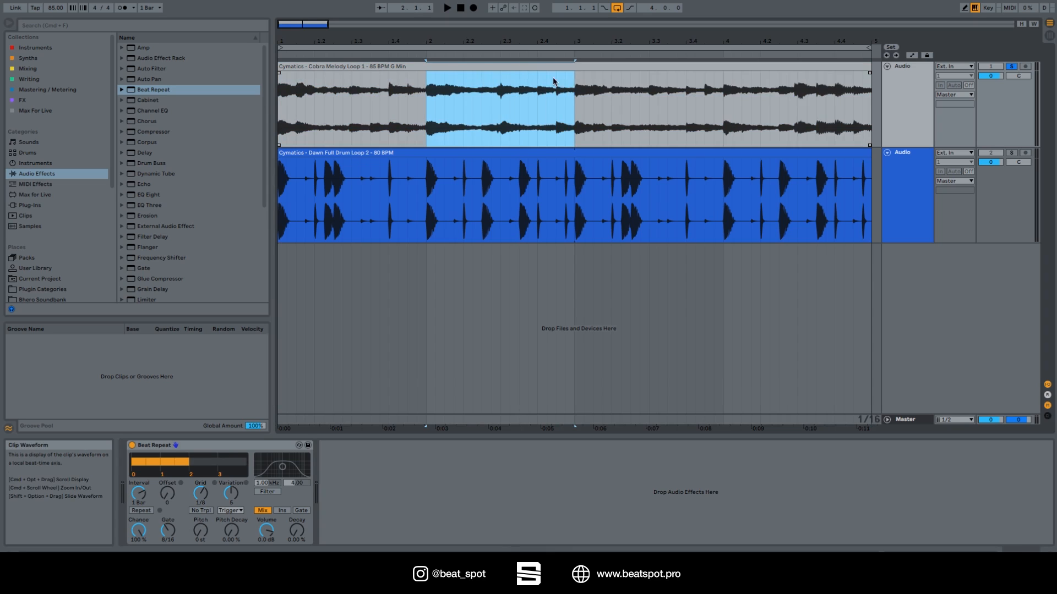
mouse_move(167, 493)
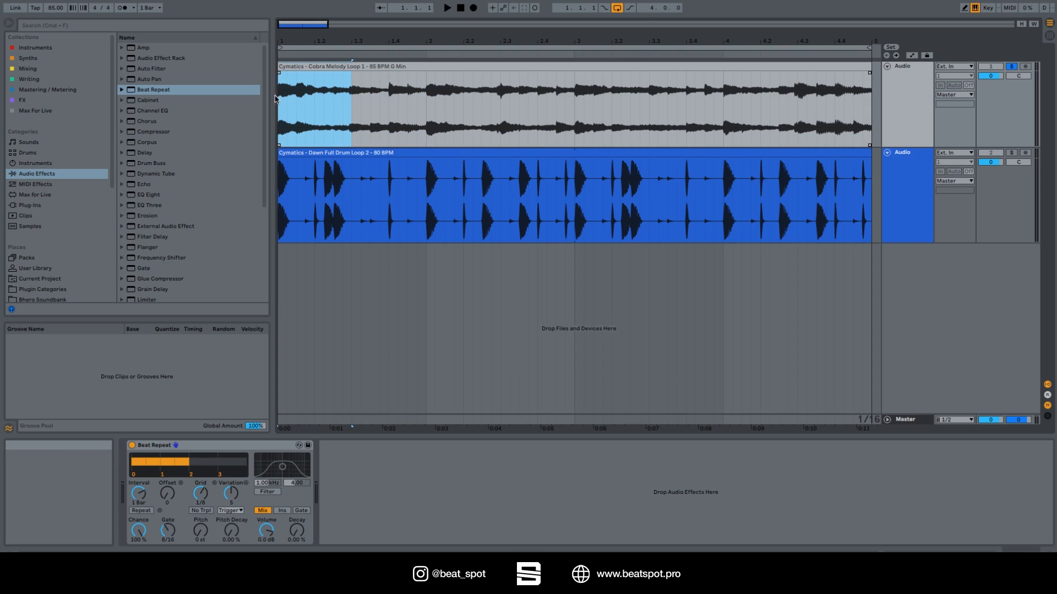
mouse_move(324, 121)
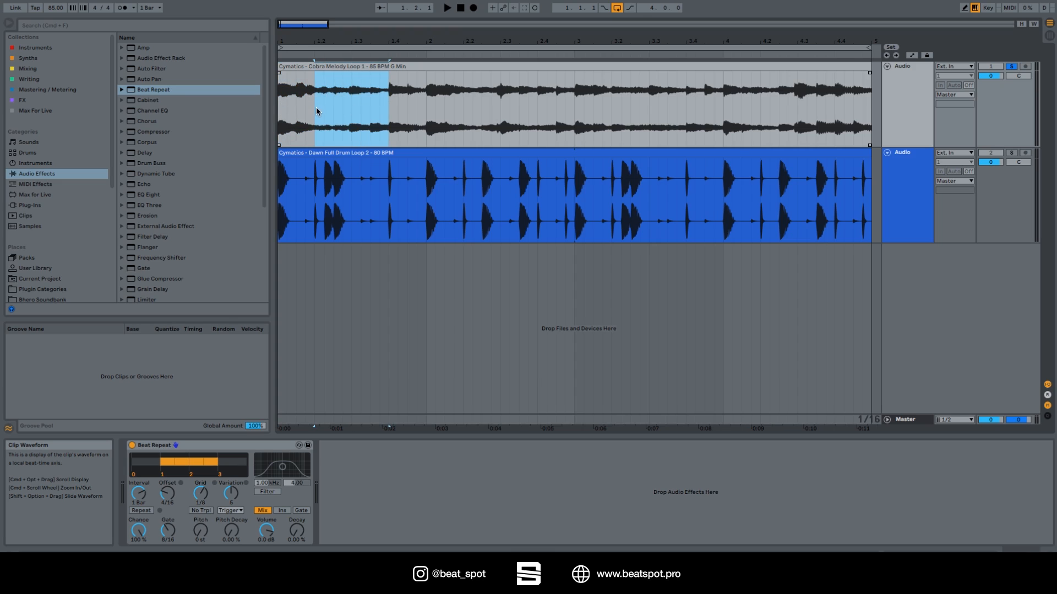
mouse_move(307, 117)
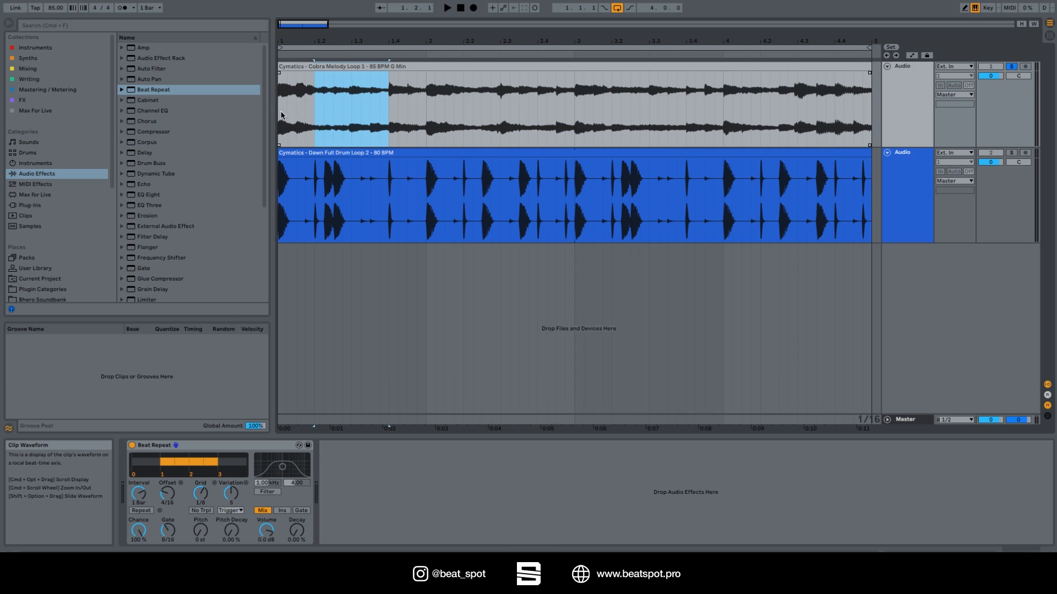
mouse_move(316, 114)
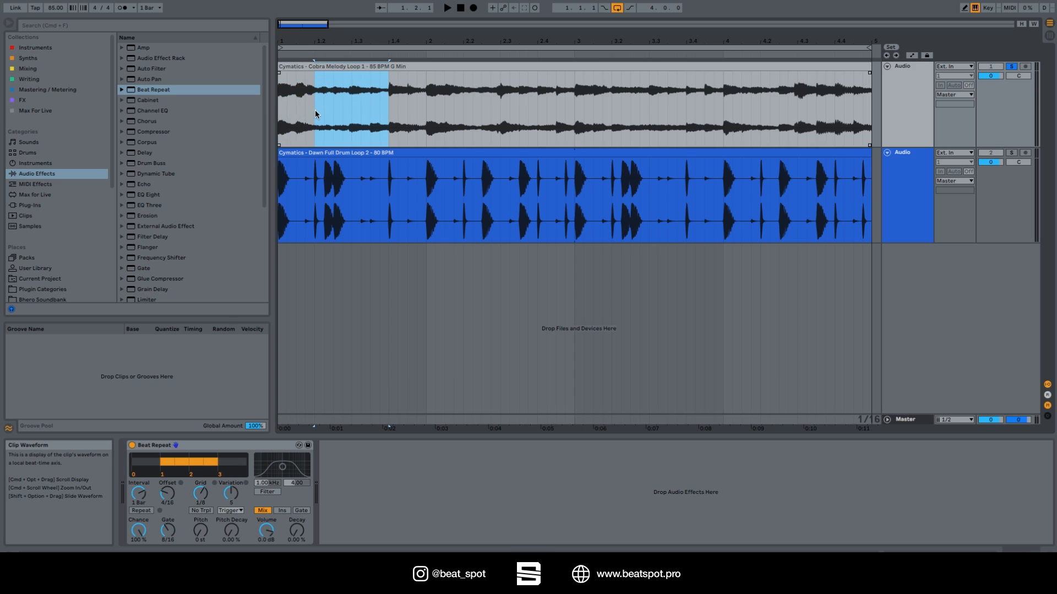
Raise Beat Repeat's Offset knob on the melody loop from 4/16 up to 8/16.
left_click_drag(167, 493, 166, 471)
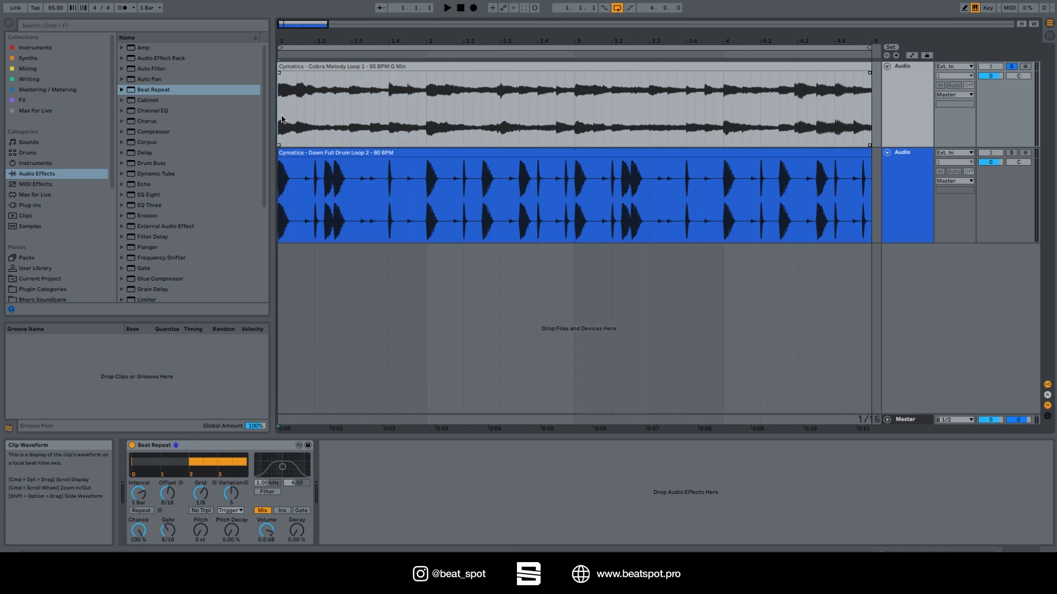
left_click(447, 9)
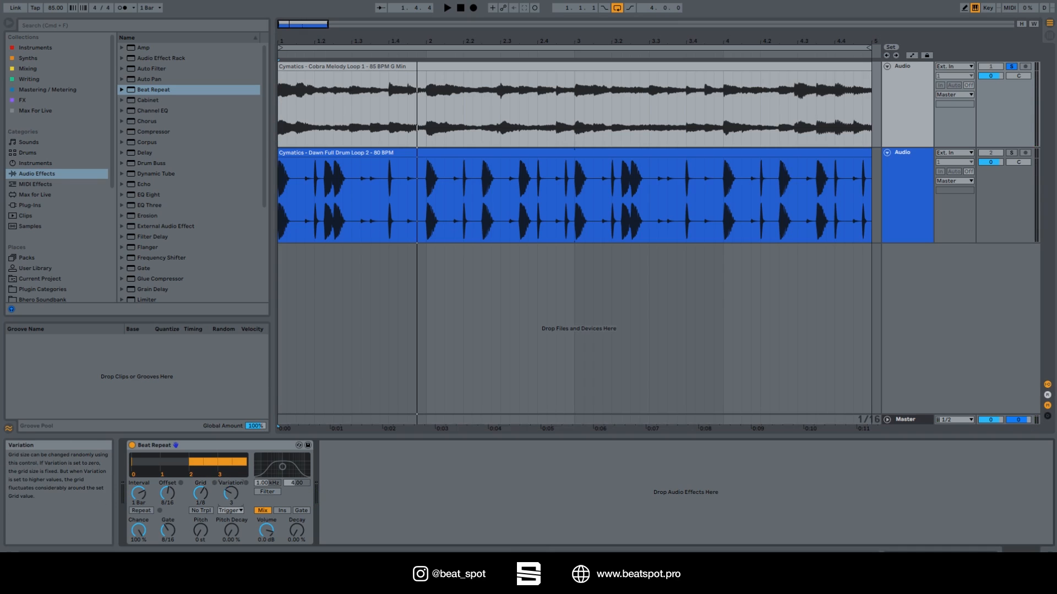
Turn Beat Repeat's Variation knob from 3 down to 0, with Offset back at 0.
left_click_drag(230, 493, 230, 472)
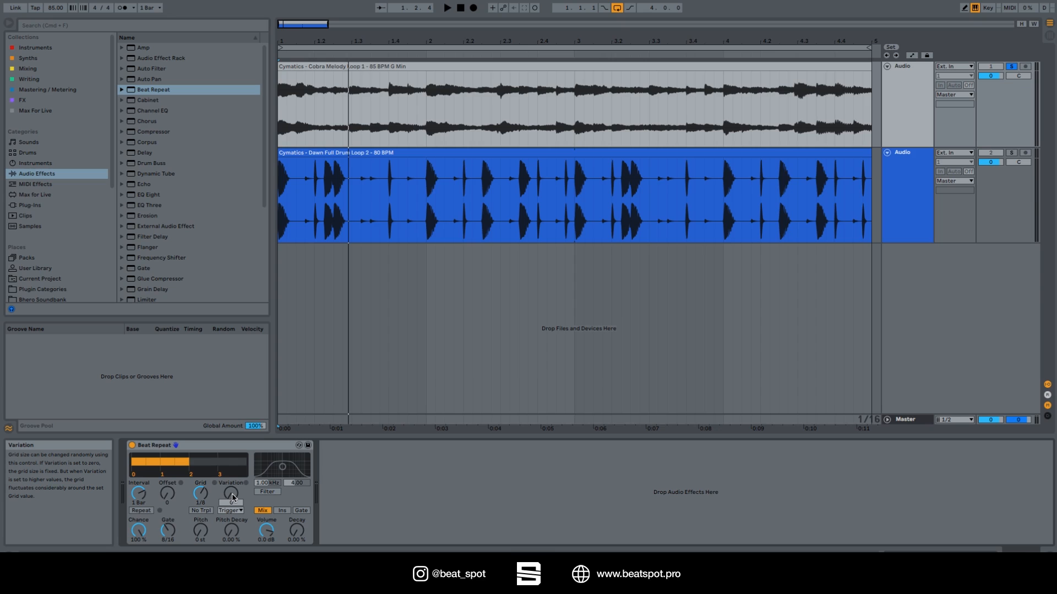
mouse_move(139, 531)
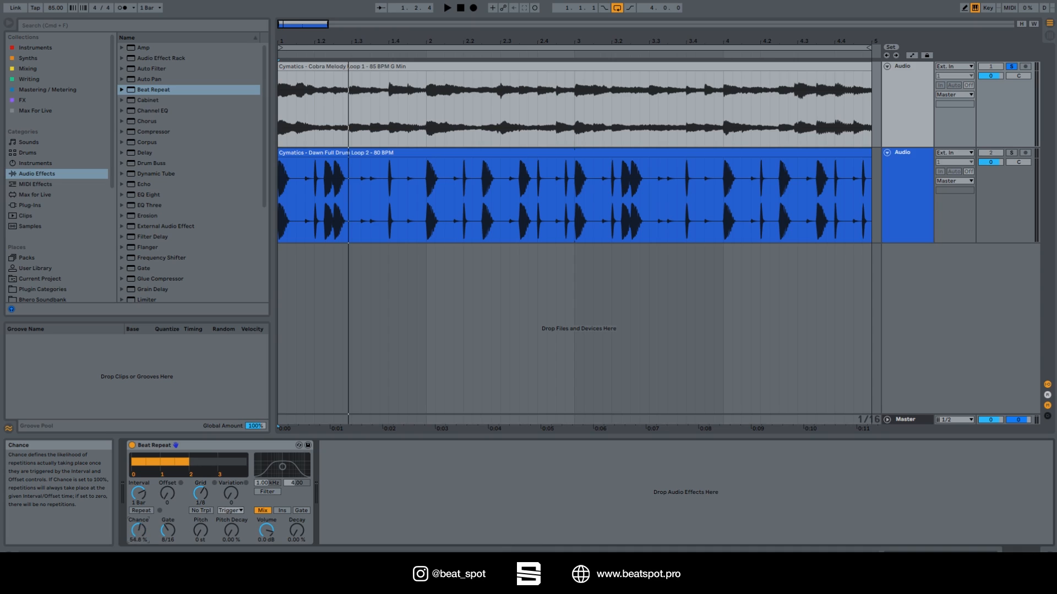
Drag Beat Repeat's Chance down through 58.6% and 50% to about 22.2%.
left_click_drag(137, 531, 138, 533)
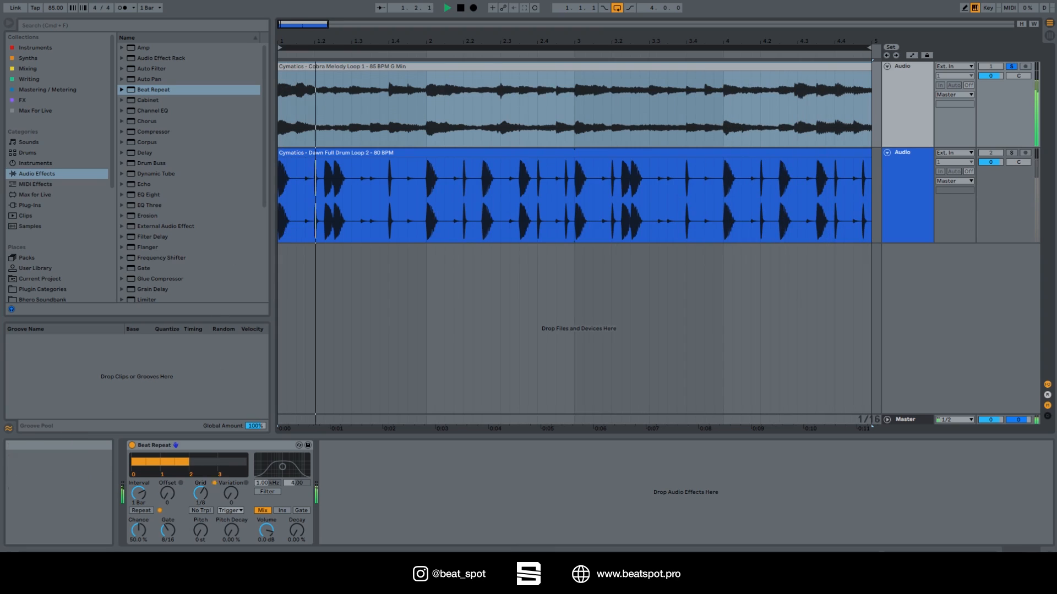
left_click_drag(138, 531, 138, 539)
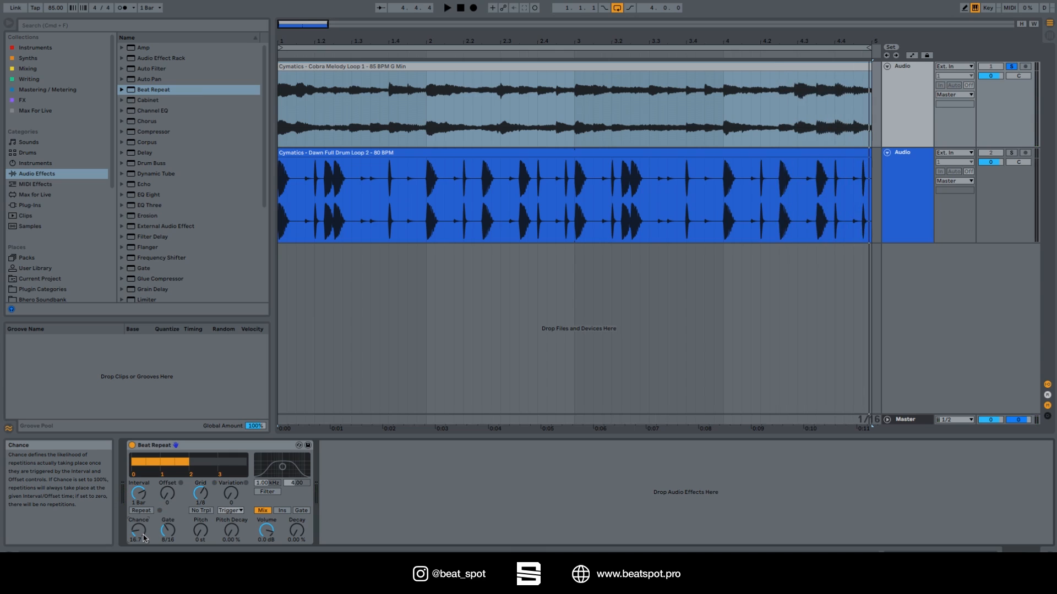
left_click_drag(138, 531, 139, 519)
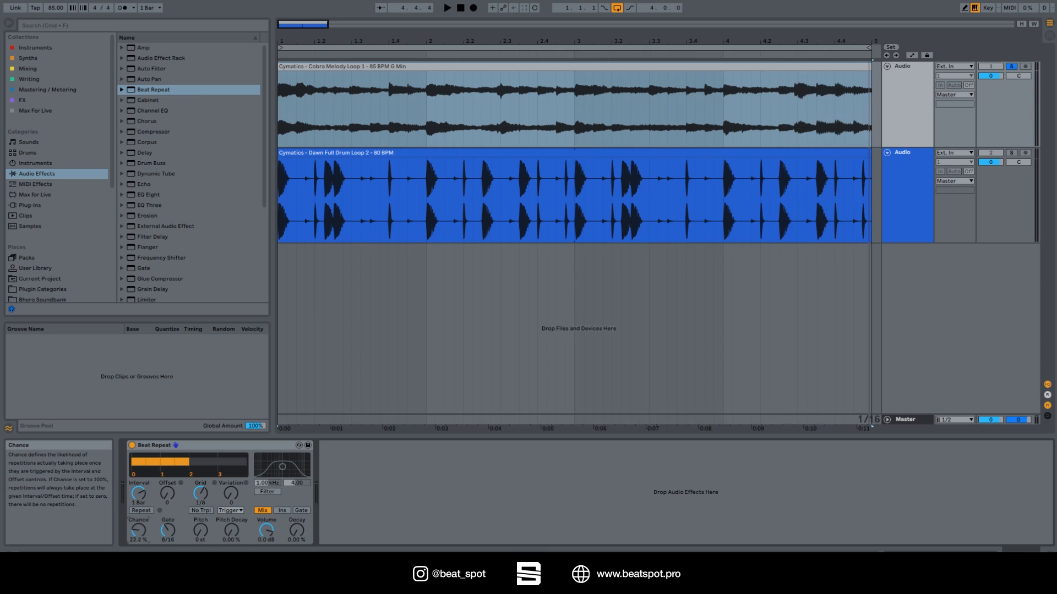
left_click_drag(168, 531, 168, 535)
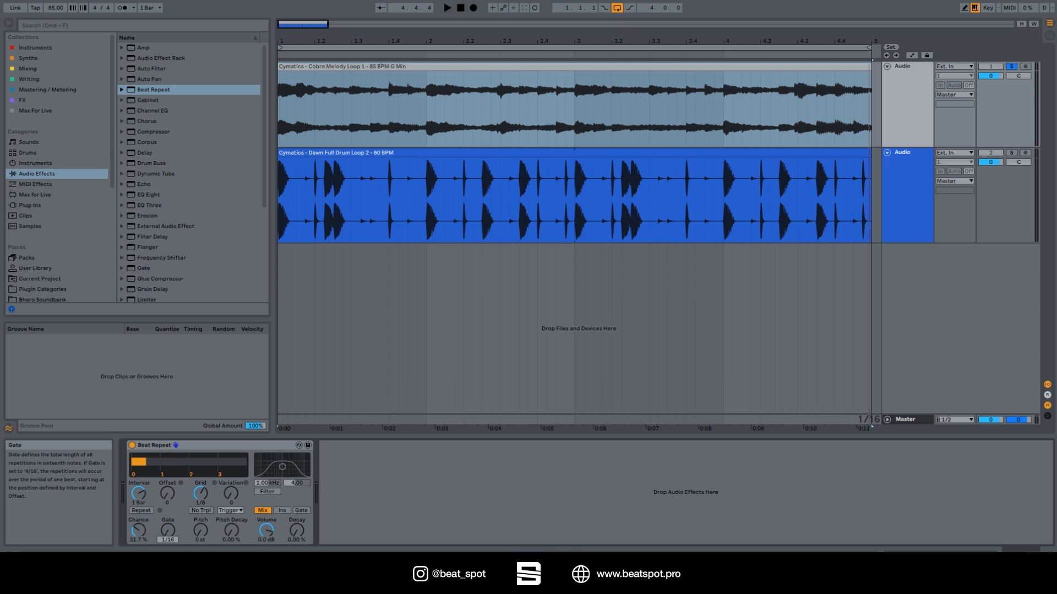
Drop Beat Repeat's Gate to 1/16 to audition it, then return it to 8/16.
left_click_drag(168, 530, 167, 512)
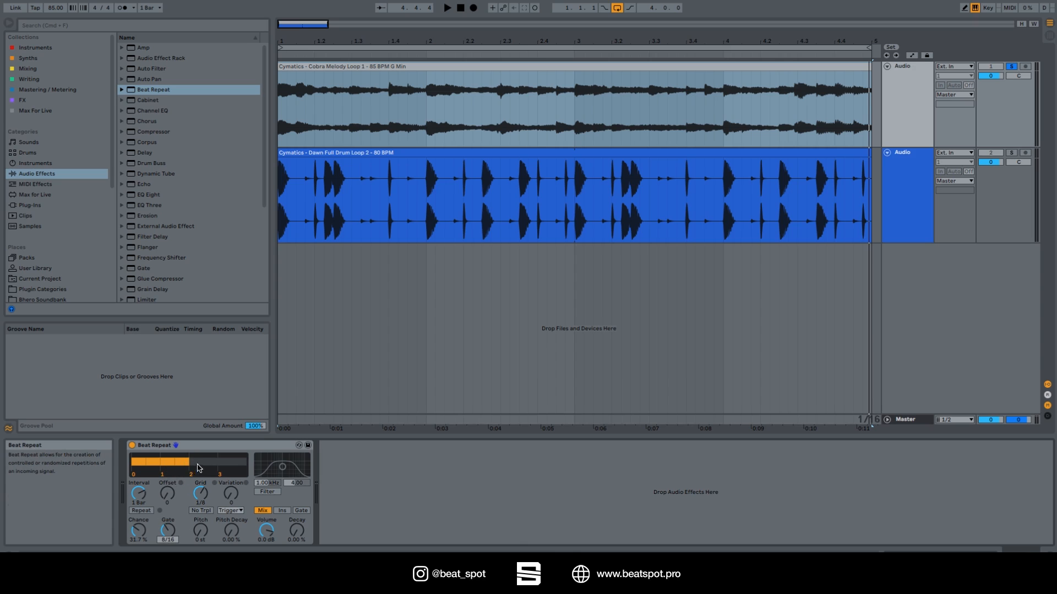
mouse_move(222, 464)
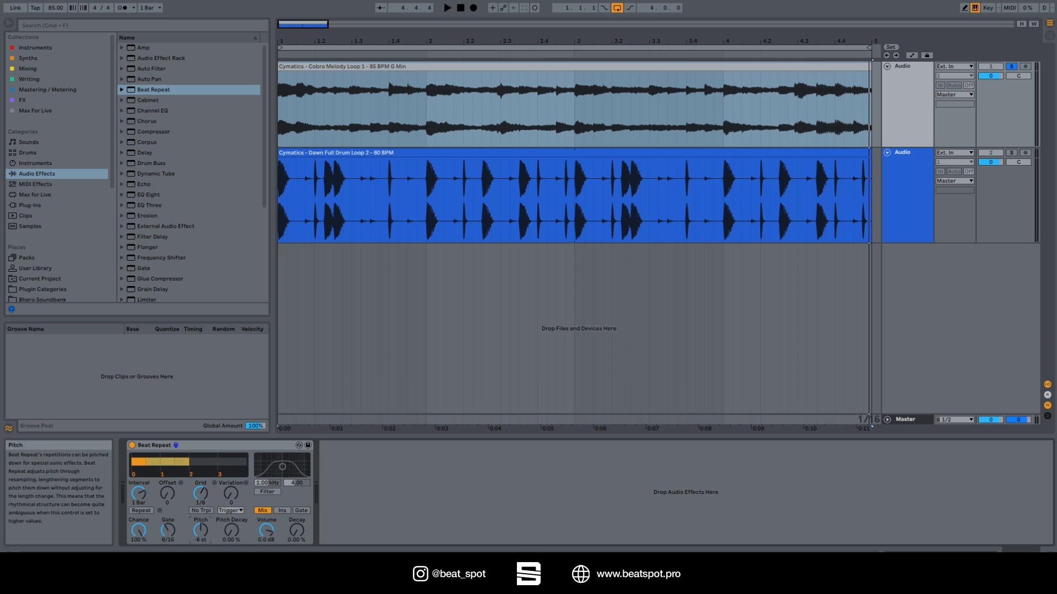
Pitch the repeats down to -12 st and switch Beat Repeat's variation mode to Trigger.
left_click_drag(200, 530, 200, 546)
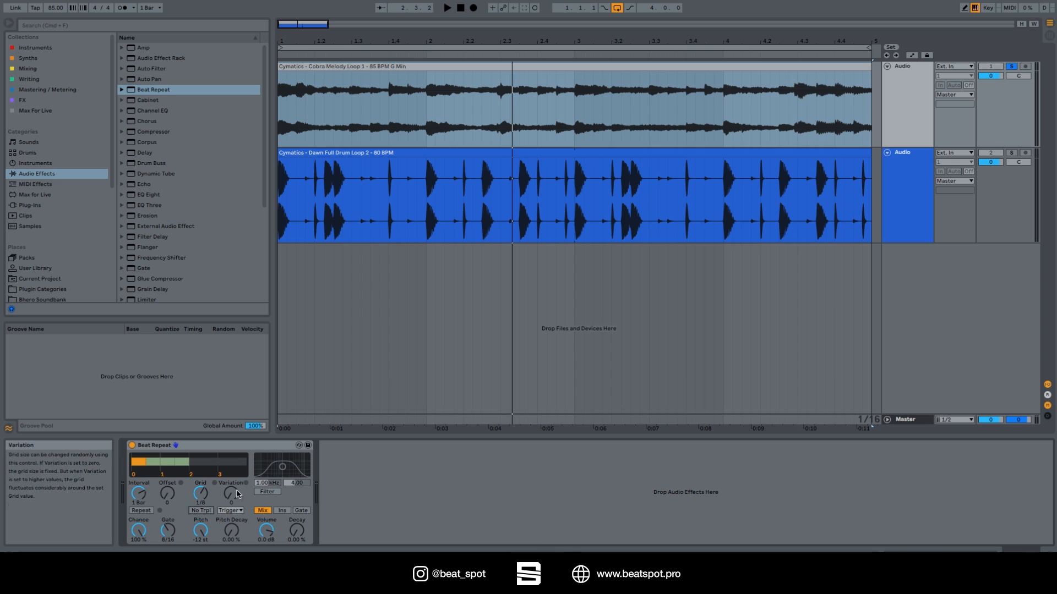
left_click(229, 510)
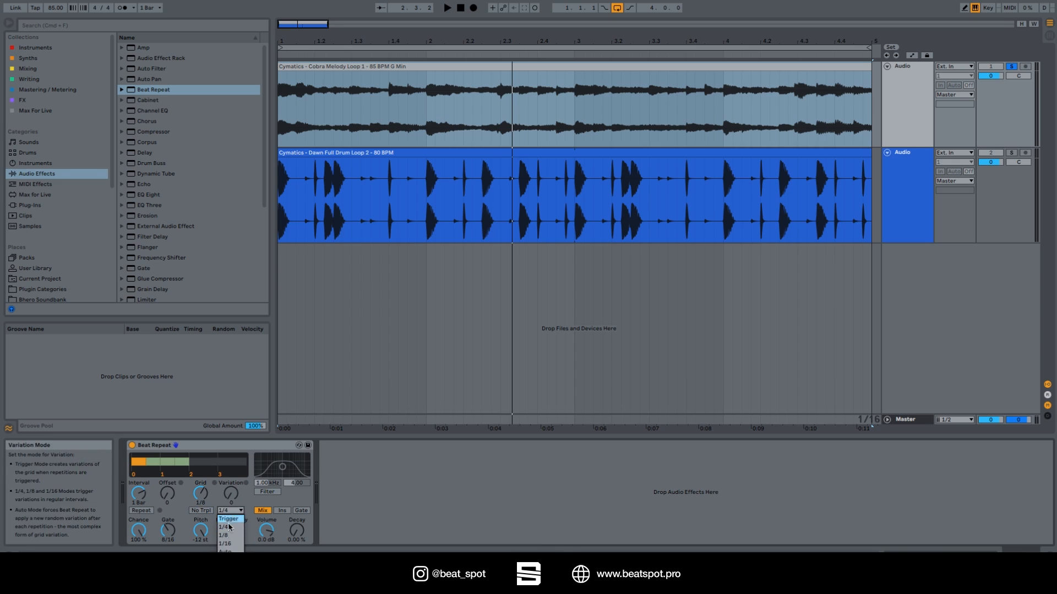
left_click(224, 535)
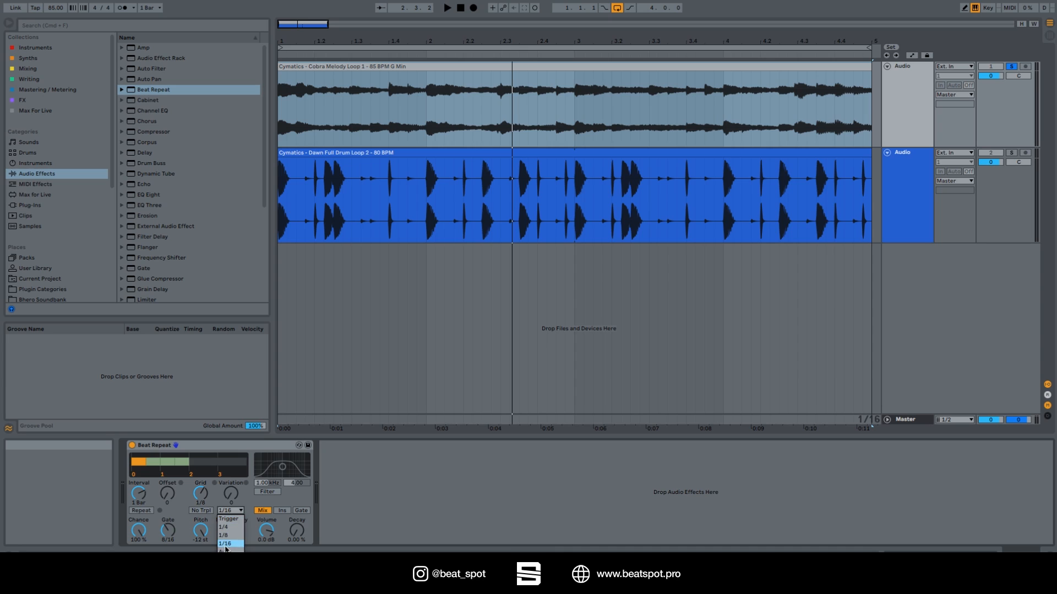
left_click(228, 543)
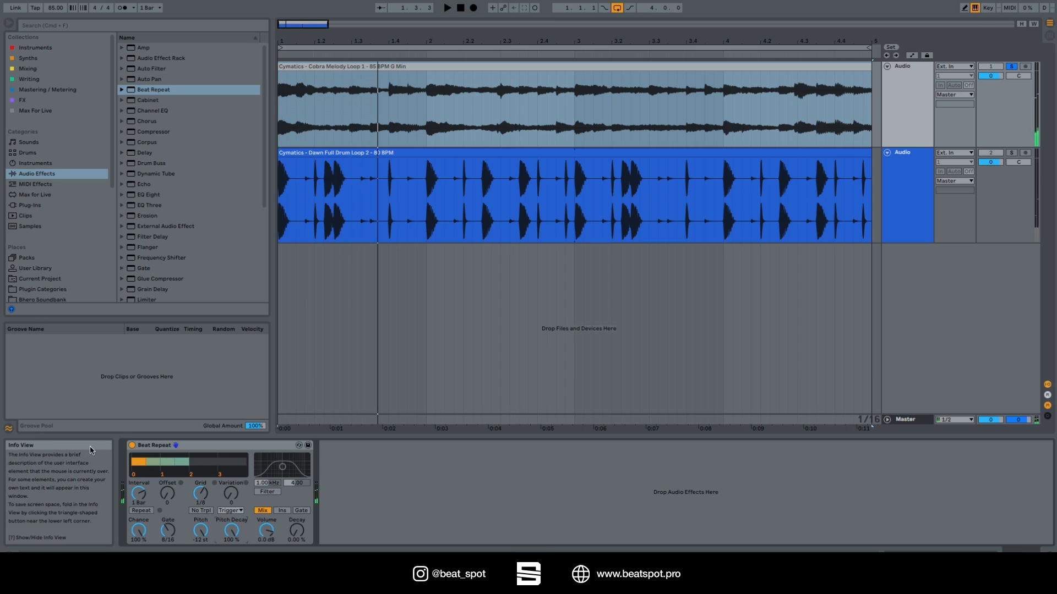
mouse_move(229, 511)
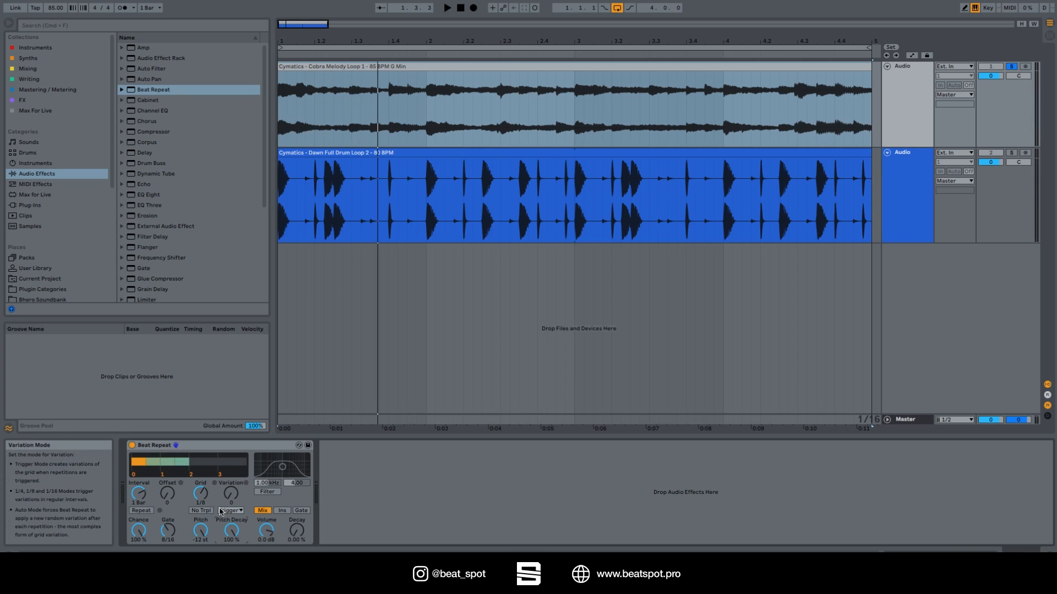
mouse_move(266, 533)
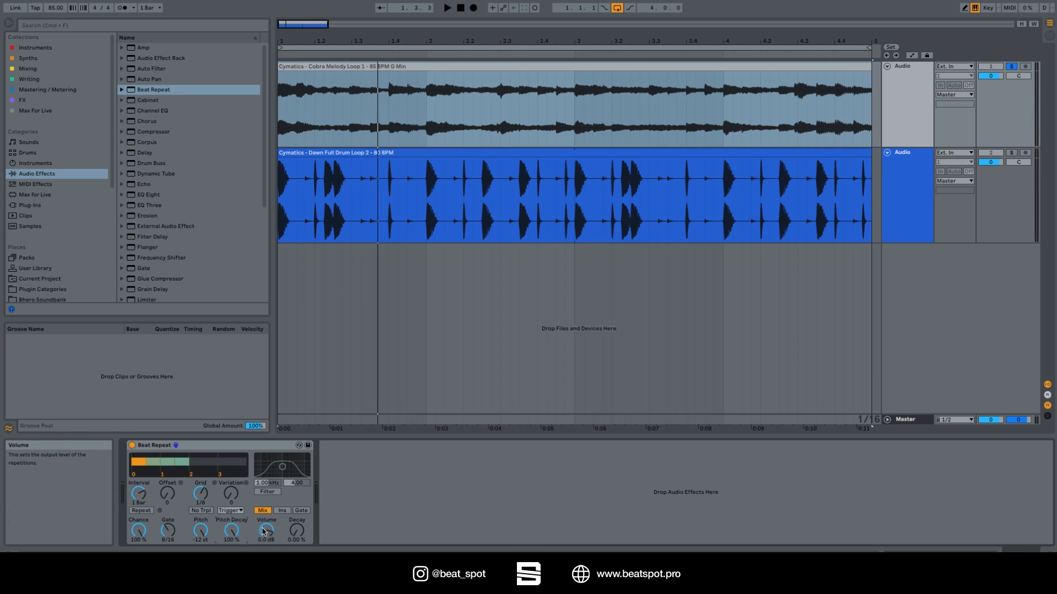
mouse_move(289, 465)
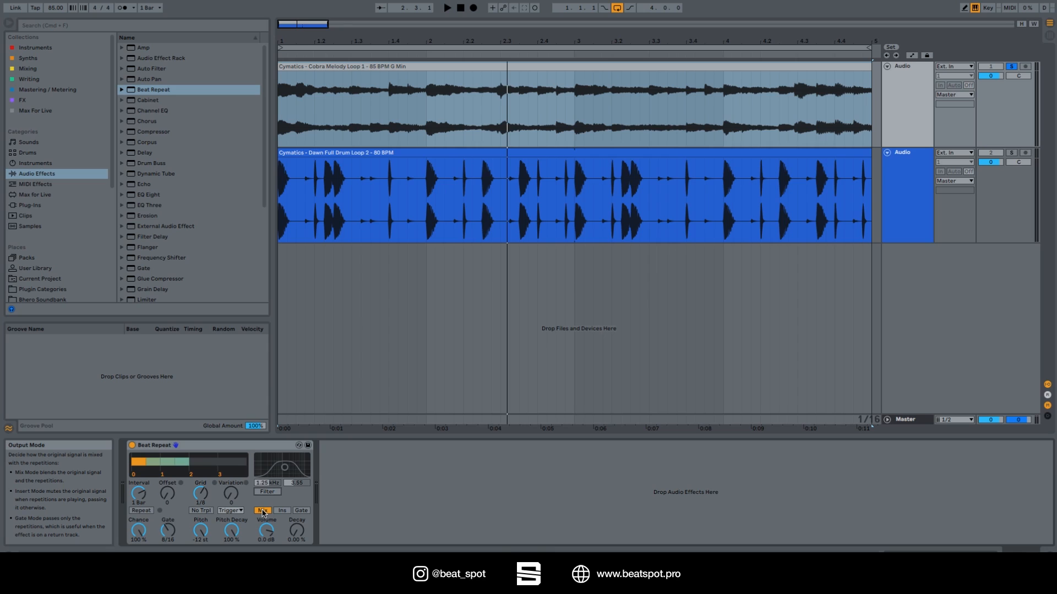
left_click(282, 510)
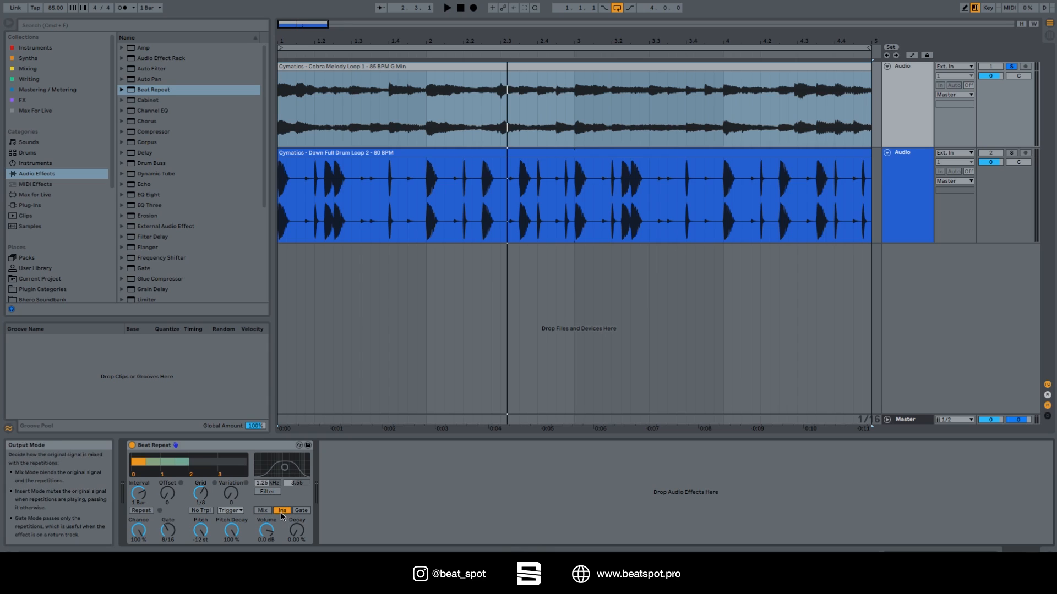
left_click(262, 510)
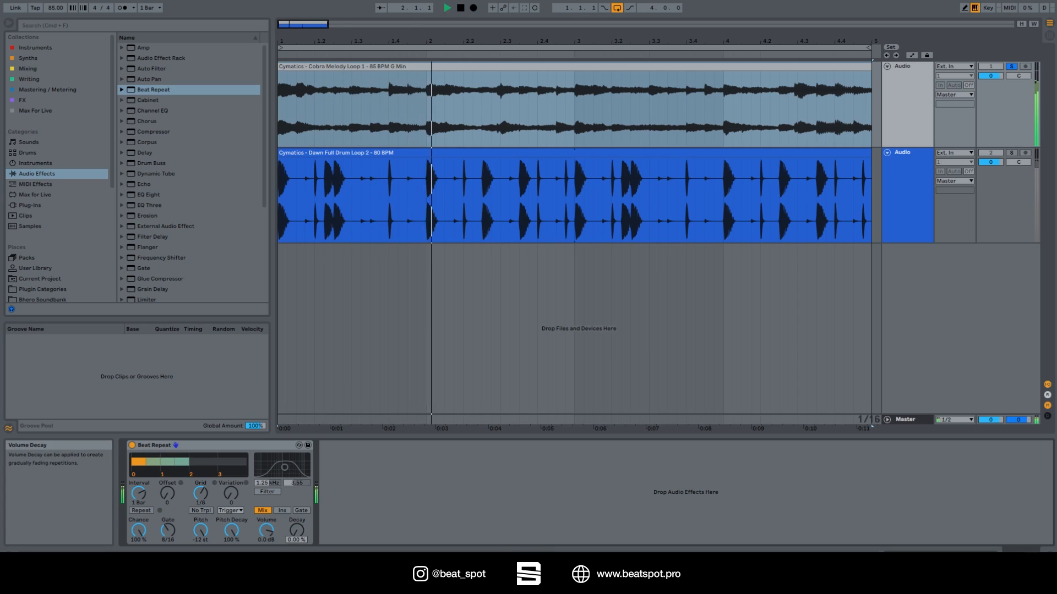
left_click(281, 510)
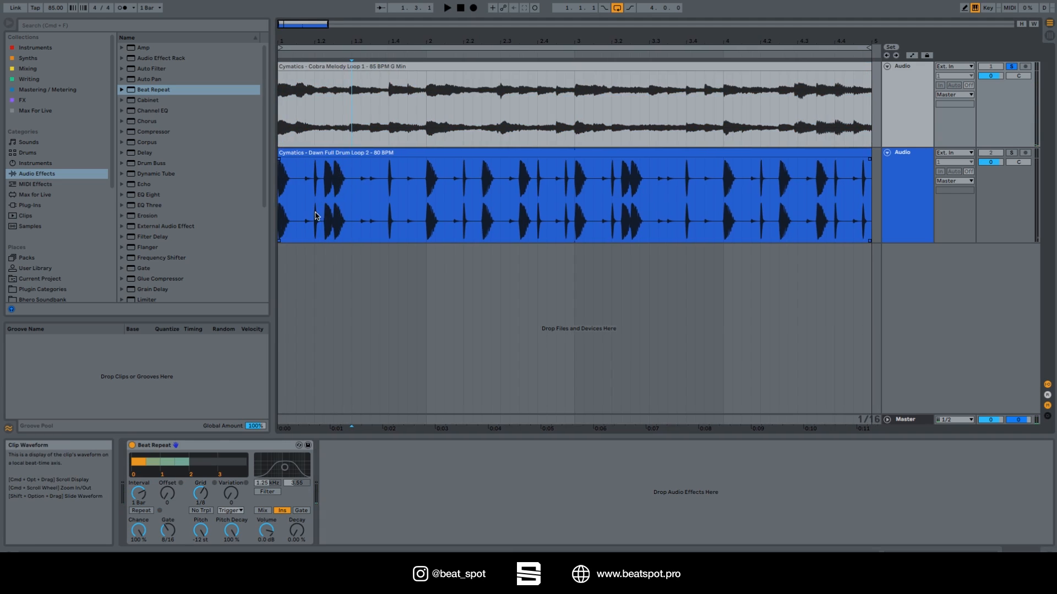
left_click(301, 511)
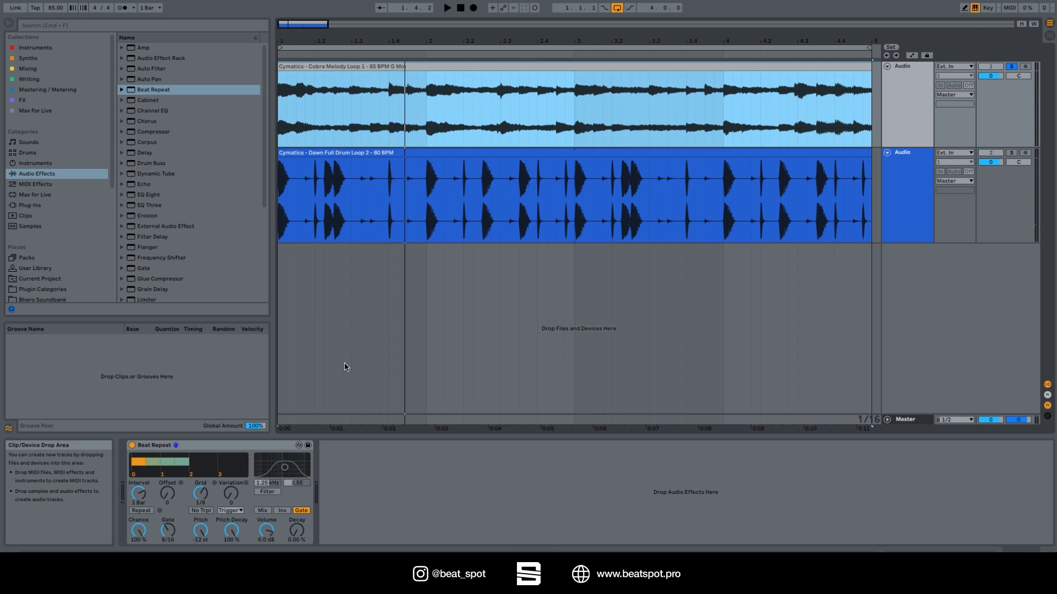
mouse_move(306, 468)
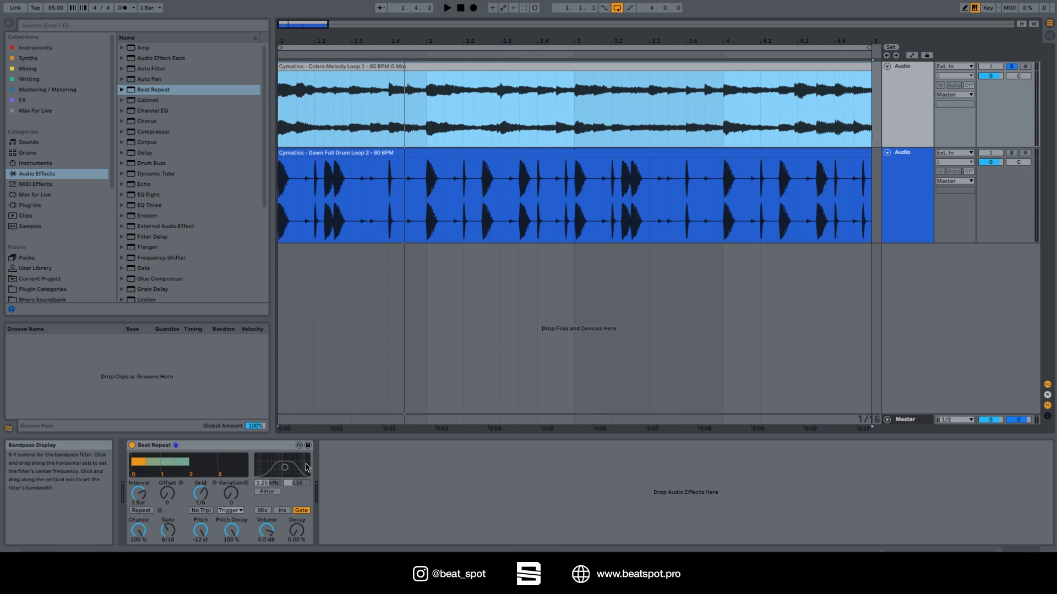
mouse_move(282, 510)
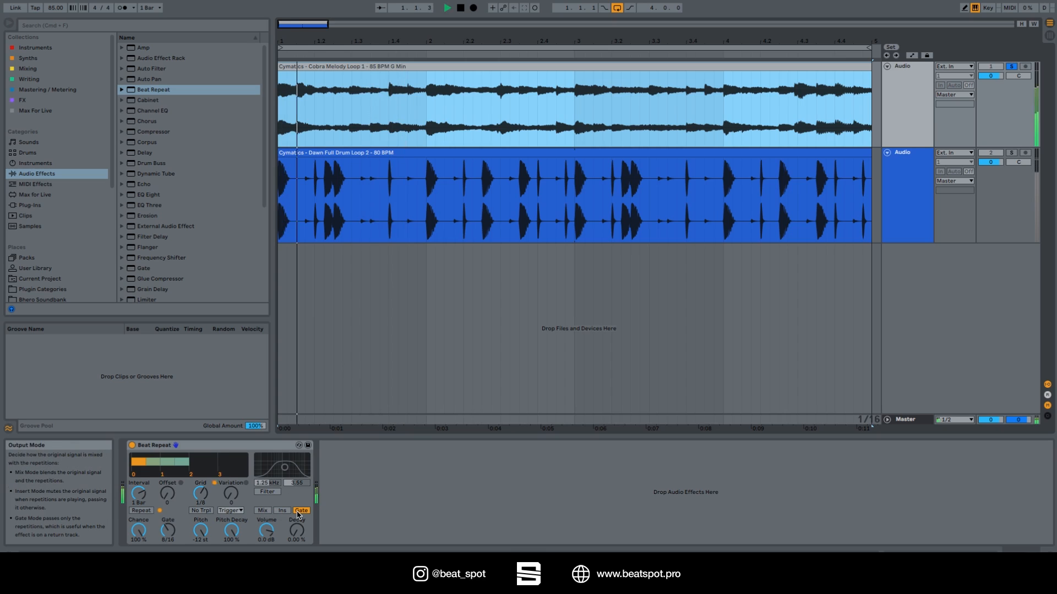
left_click(452, 10)
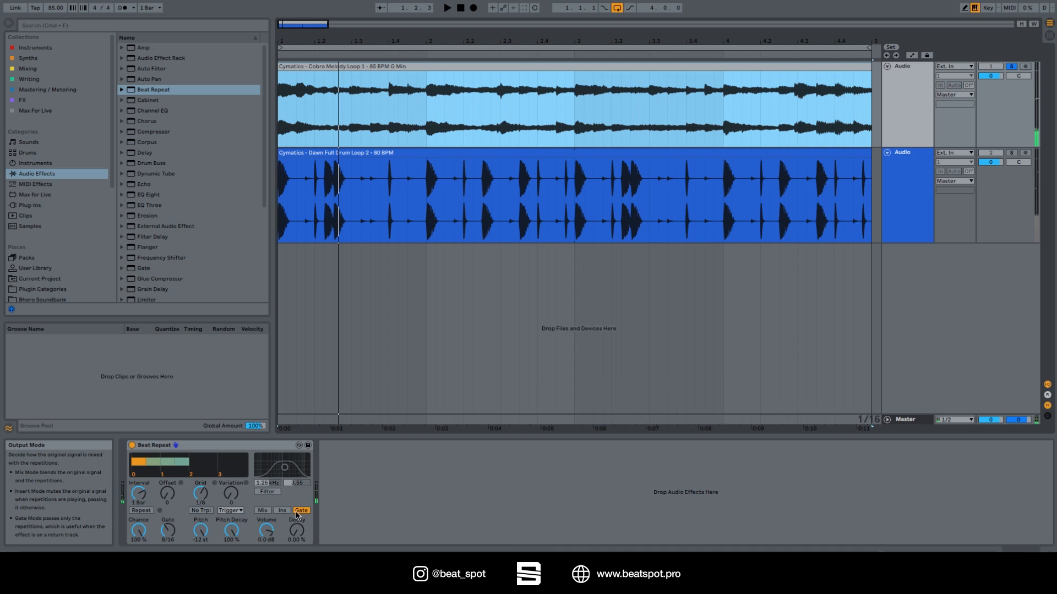
left_click(282, 511)
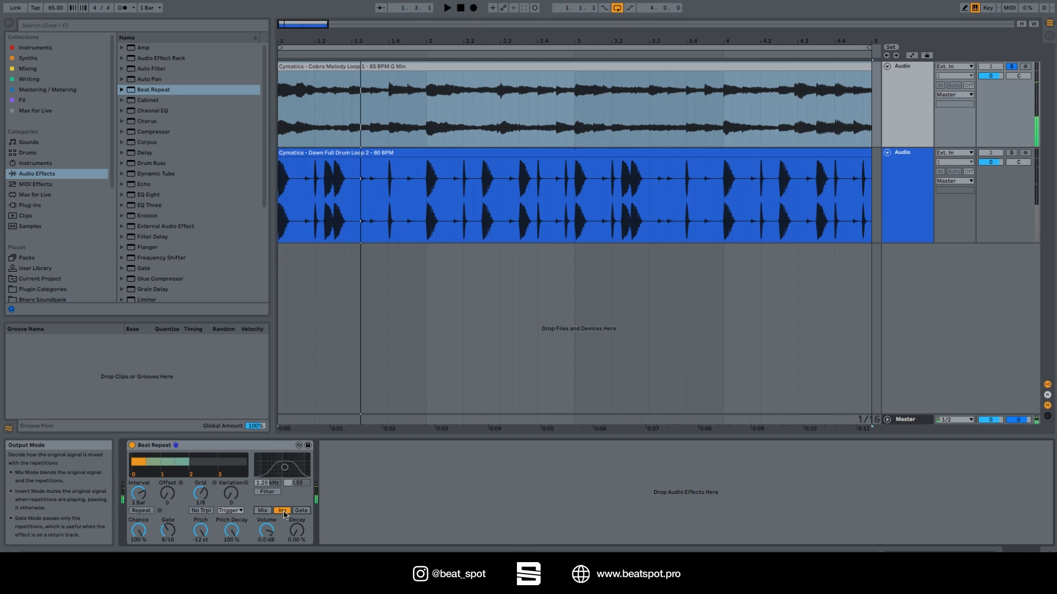
left_click(262, 510)
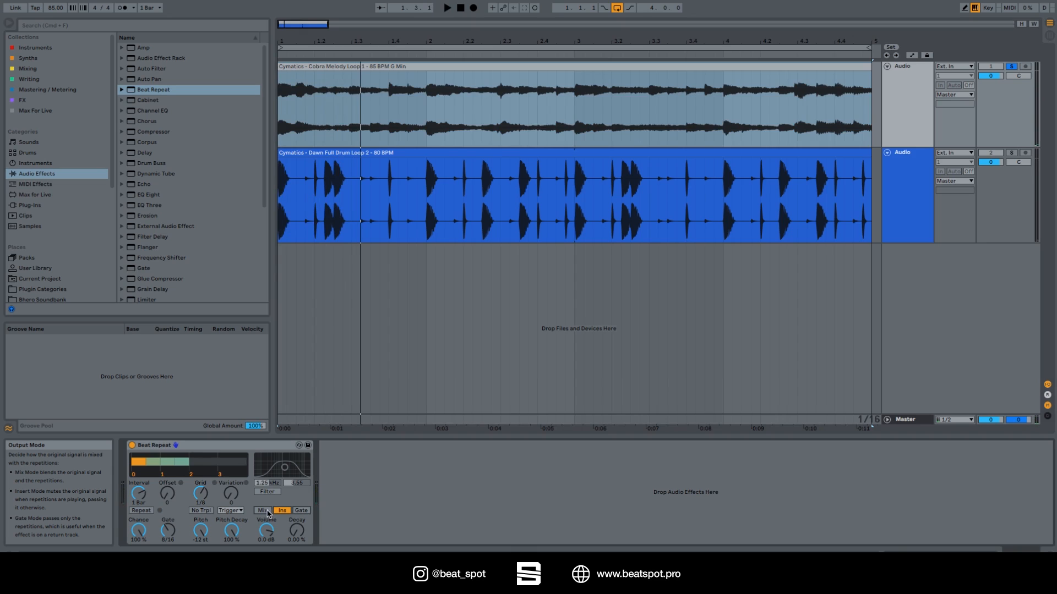
left_click(262, 510)
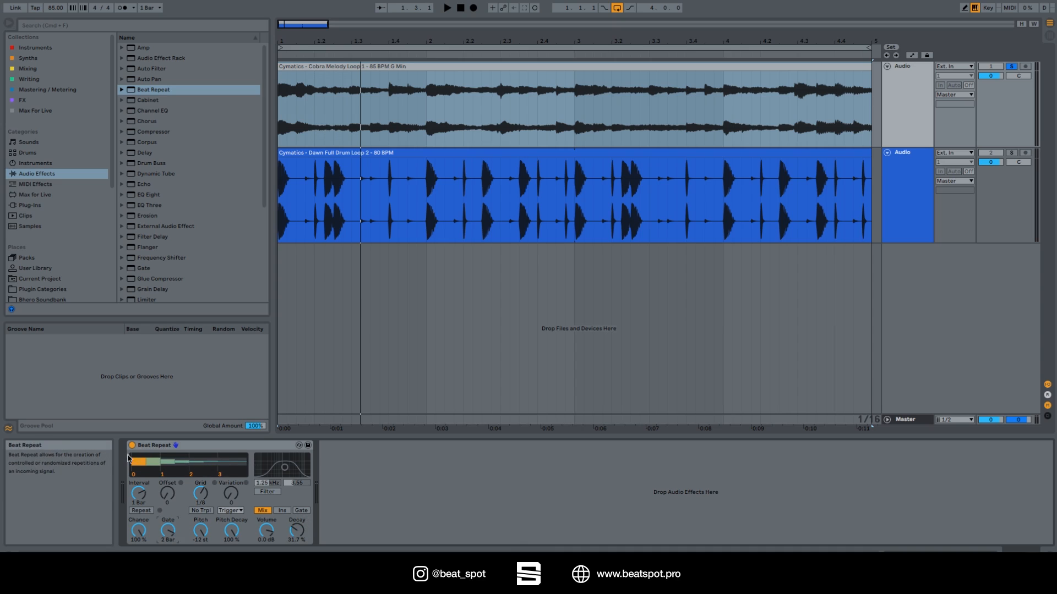
mouse_move(199, 471)
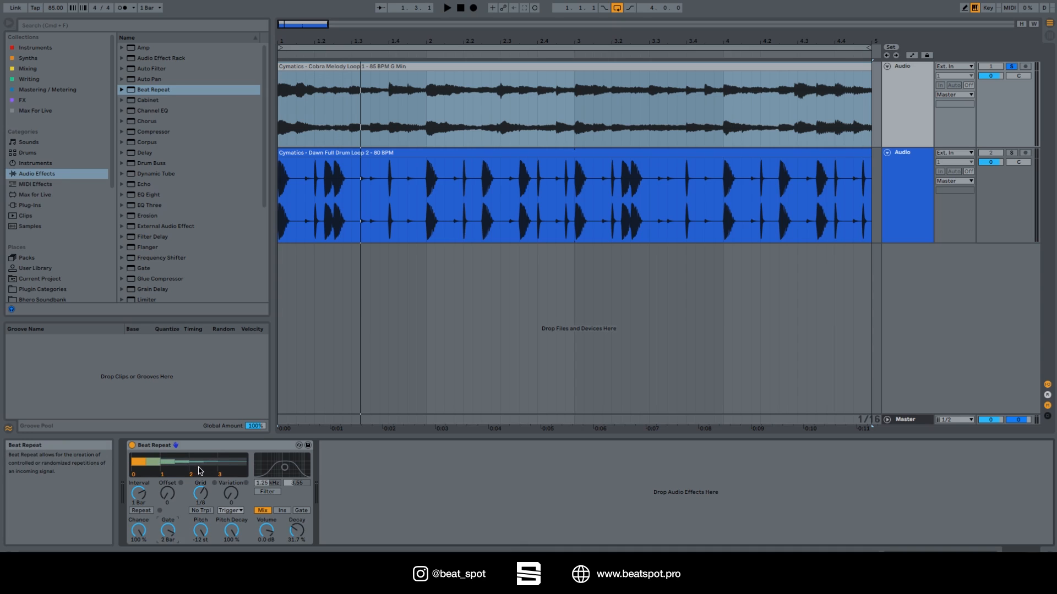
Set Beat Repeat's Gate to 2 Bar and Decay to 31.7%, then start playback.
left_click(447, 8)
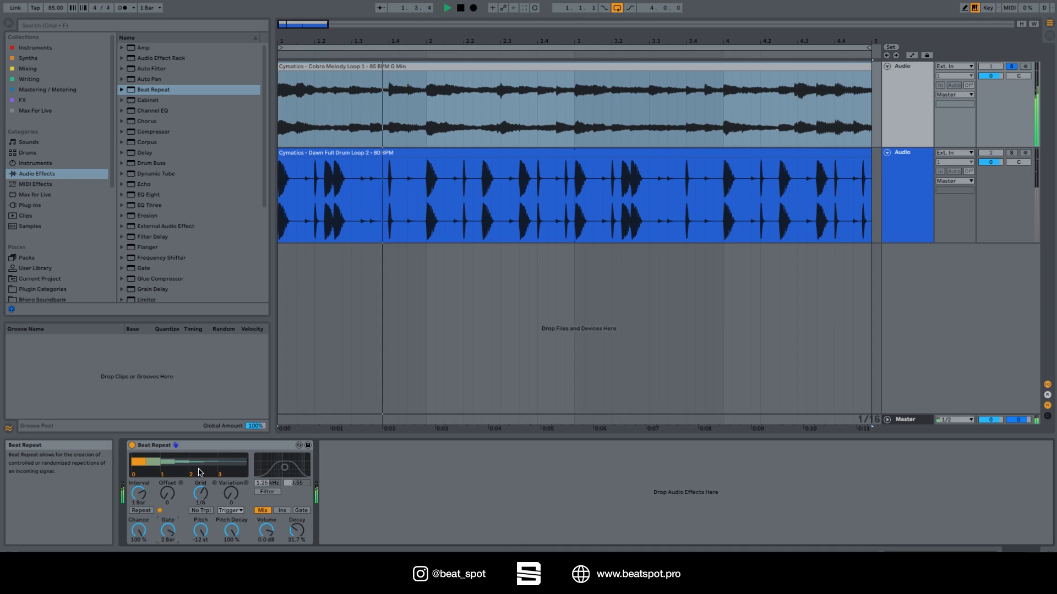